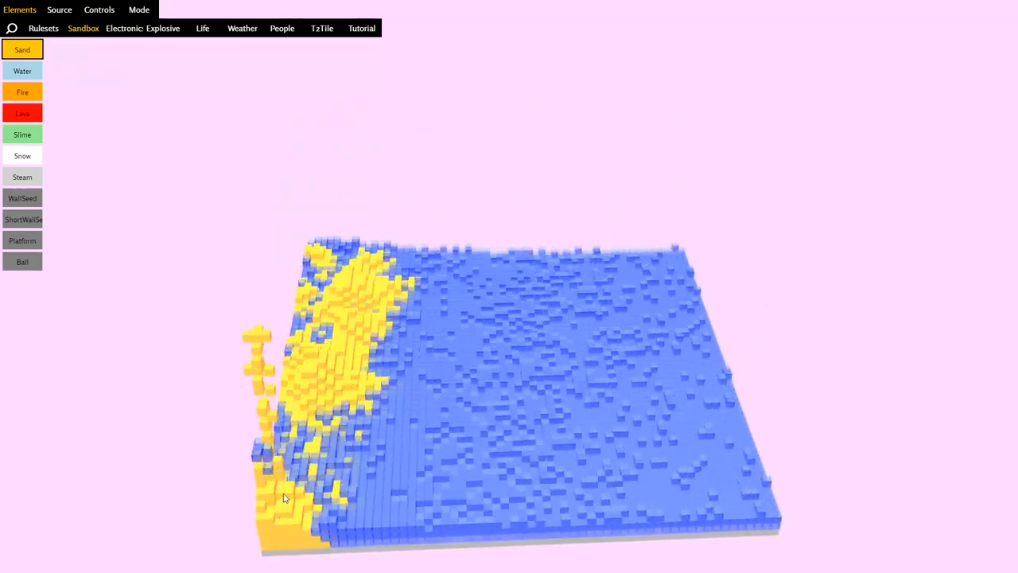
Pour lava and then green slime over the sand banking the water pool.
click(23, 113)
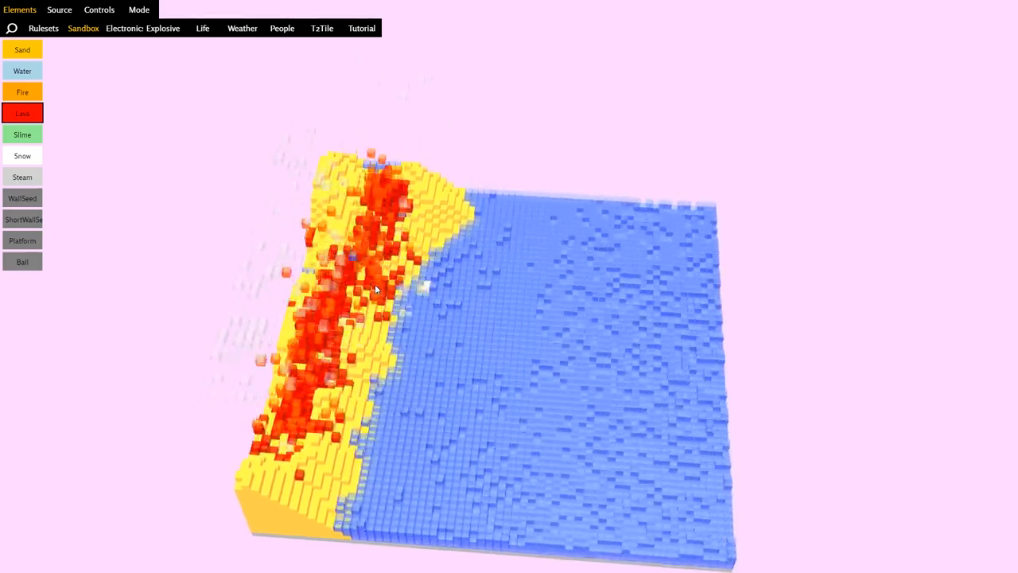
click(22, 133)
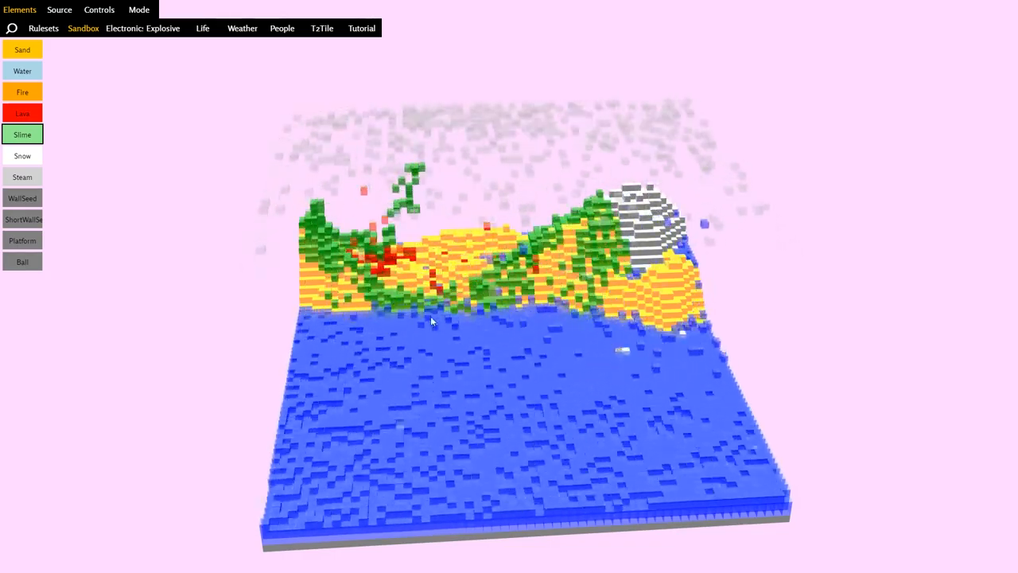
click(163, 28)
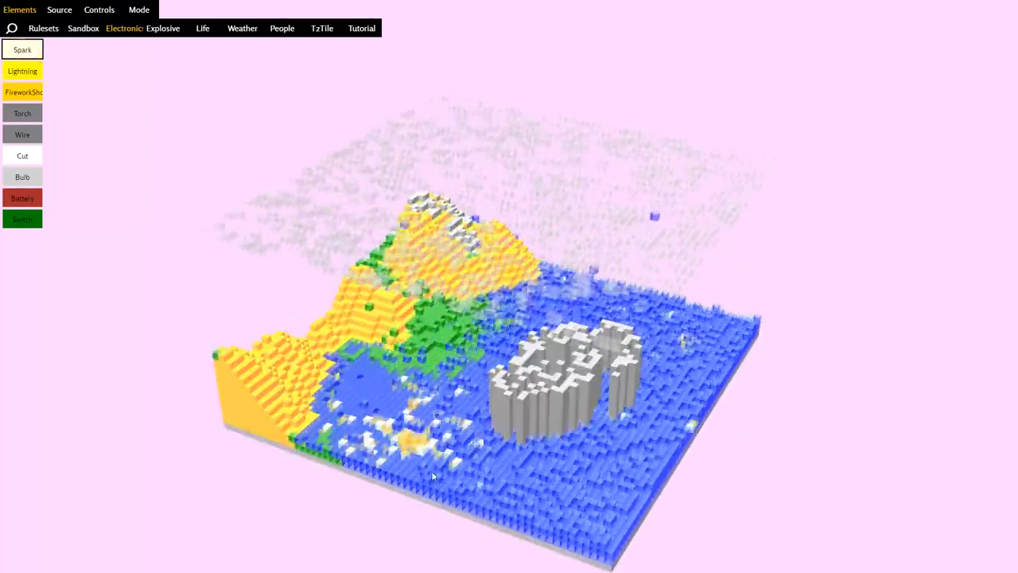
Show the T2Tile element category to reach the red element.
click(321, 28)
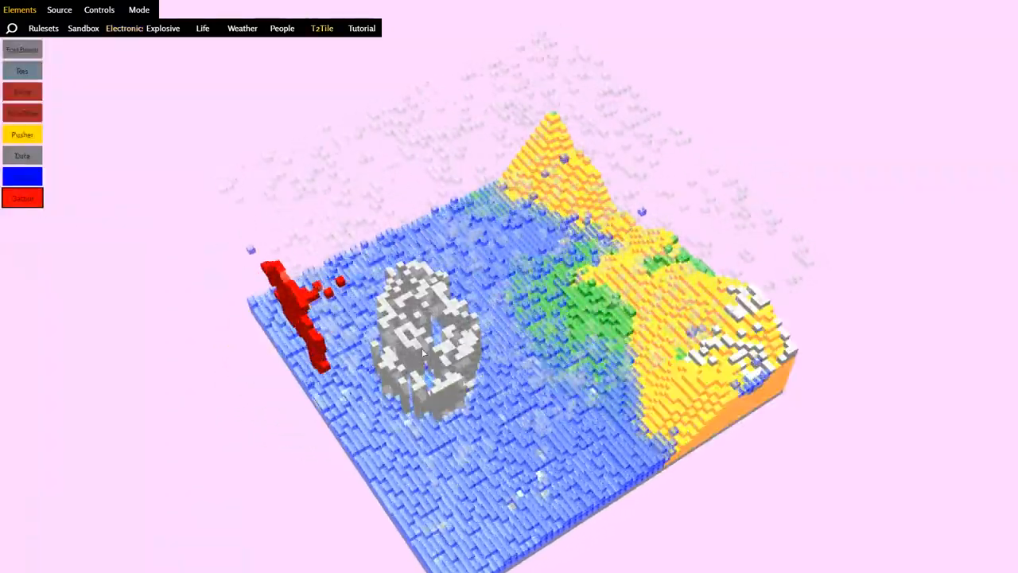